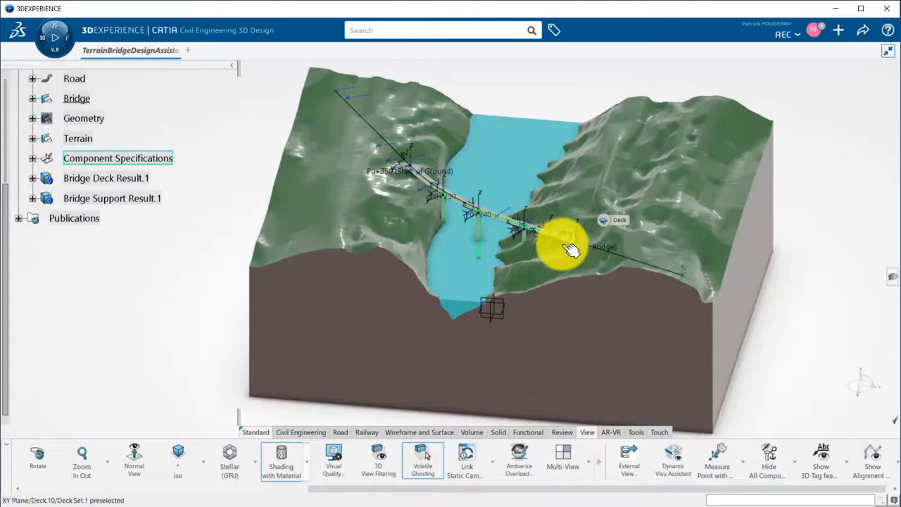
# Insert a new Geometrical Set near the bridge start and rename it Platform
pyautogui.moveTo(567, 246); pyautogui.dragTo(570, 301)
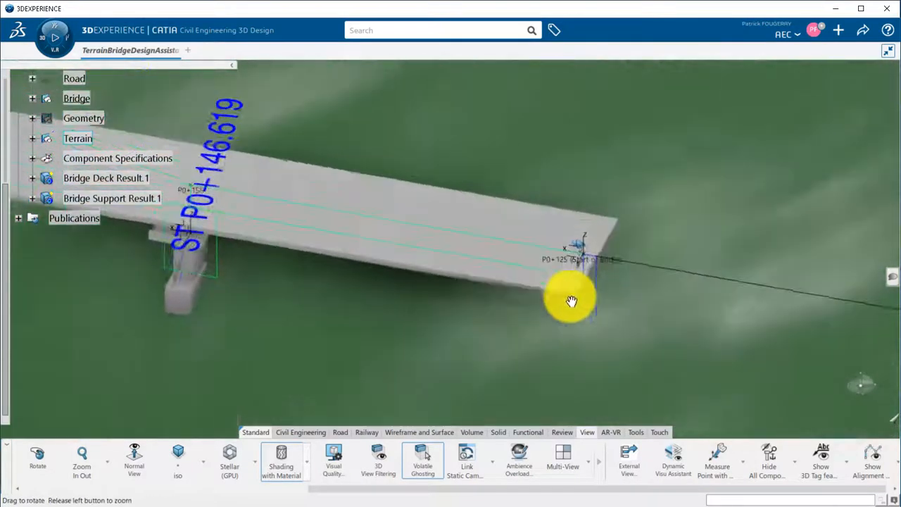
pyautogui.click(18, 79)
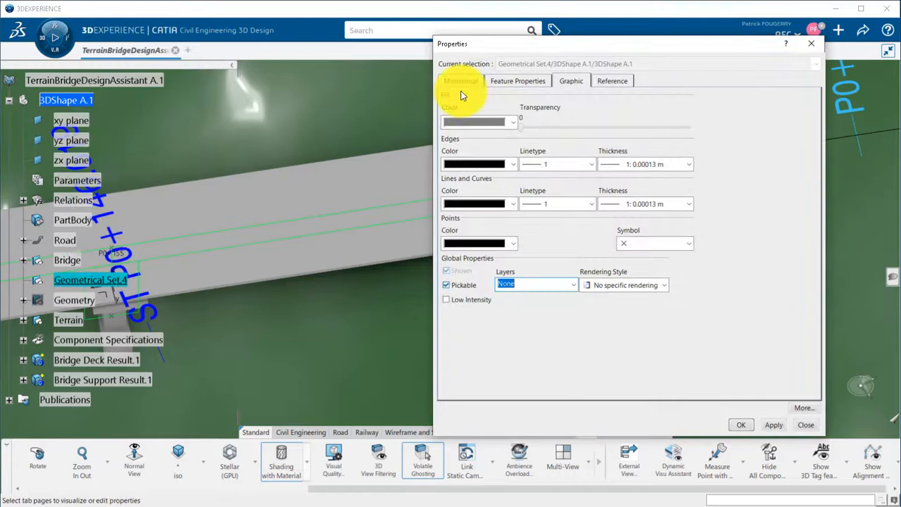
pyautogui.click(806, 424)
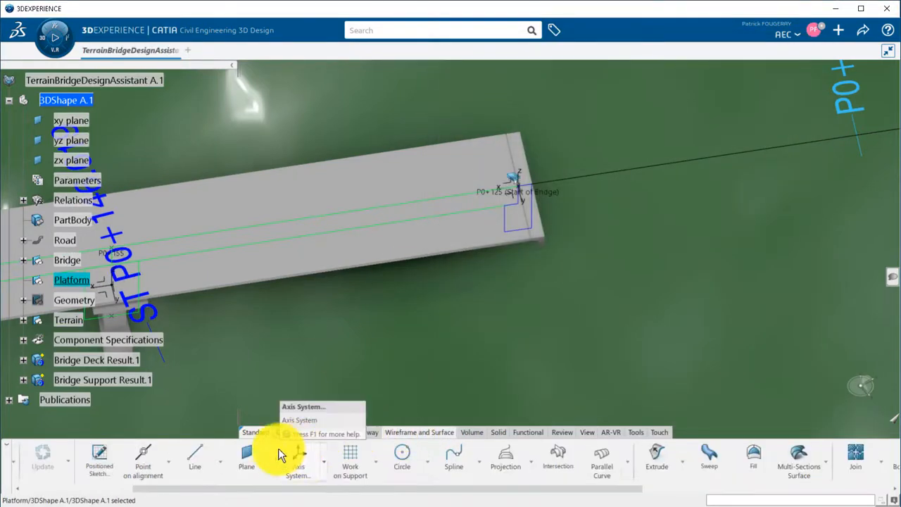
# Create a plane offset 5 m from Deck.10\XY Plane as the platform sketch support
pyautogui.click(246, 461)
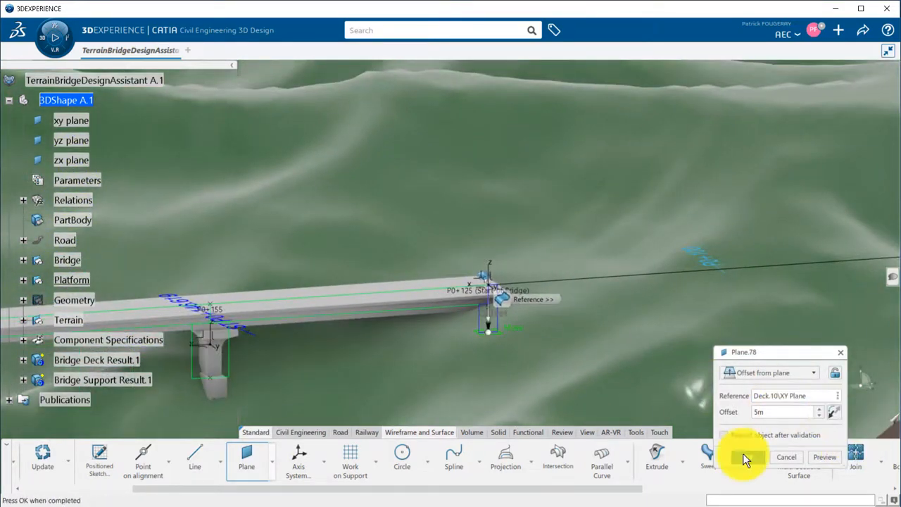
pyautogui.click(748, 457)
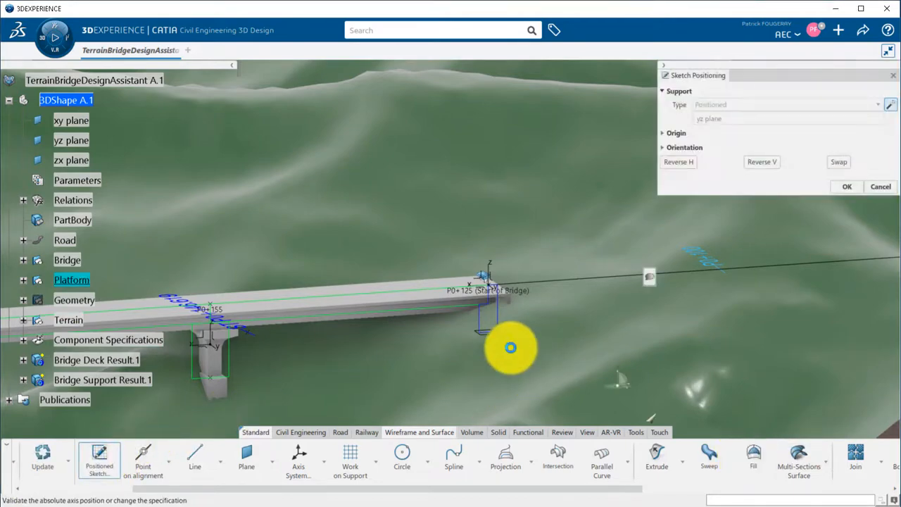
# Sketch the closed platform polygon on the new plane with 10 m edges and 145° corners
pyautogui.click(847, 186)
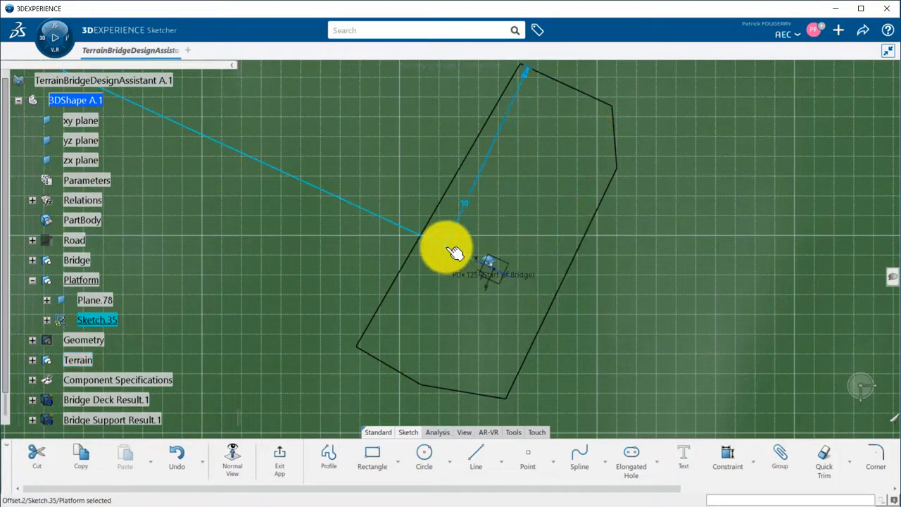
pyautogui.click(456, 252)
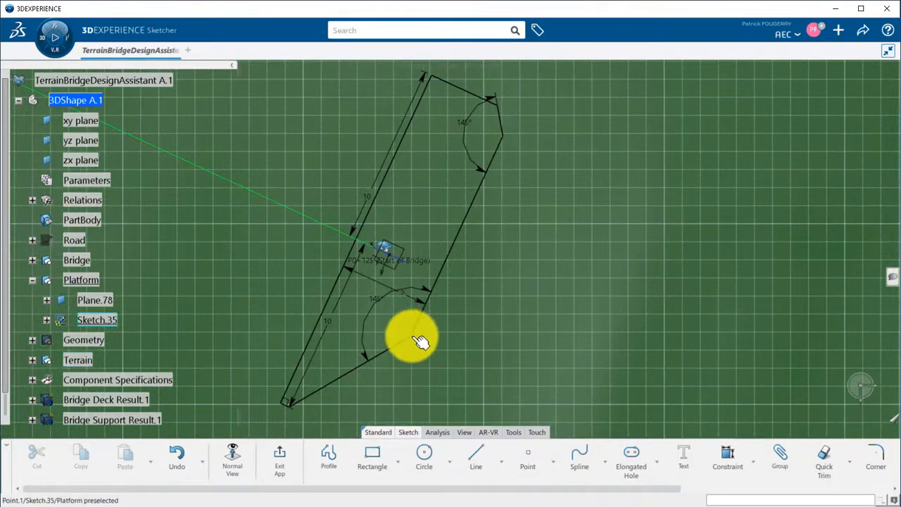
# Constrain the outline points together and add the 5 m axis distance and 15 m length
pyautogui.click(387, 254)
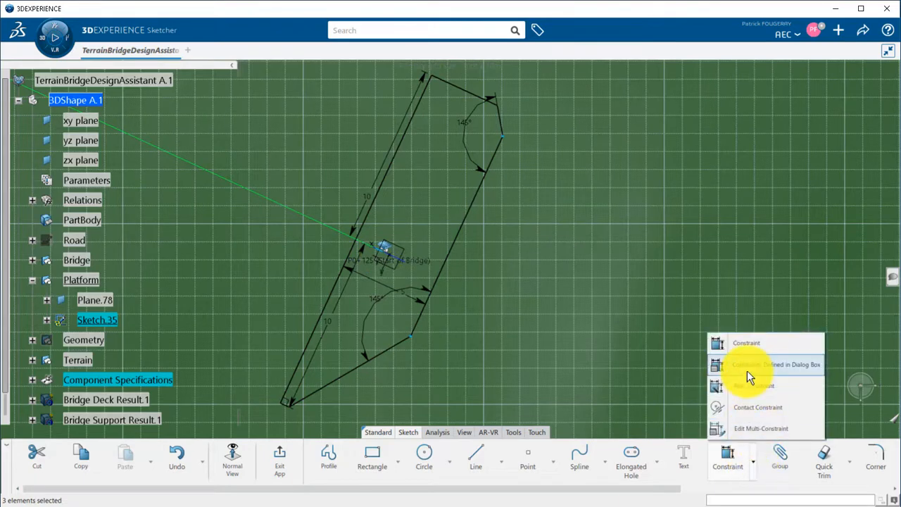
pyautogui.click(775, 364)
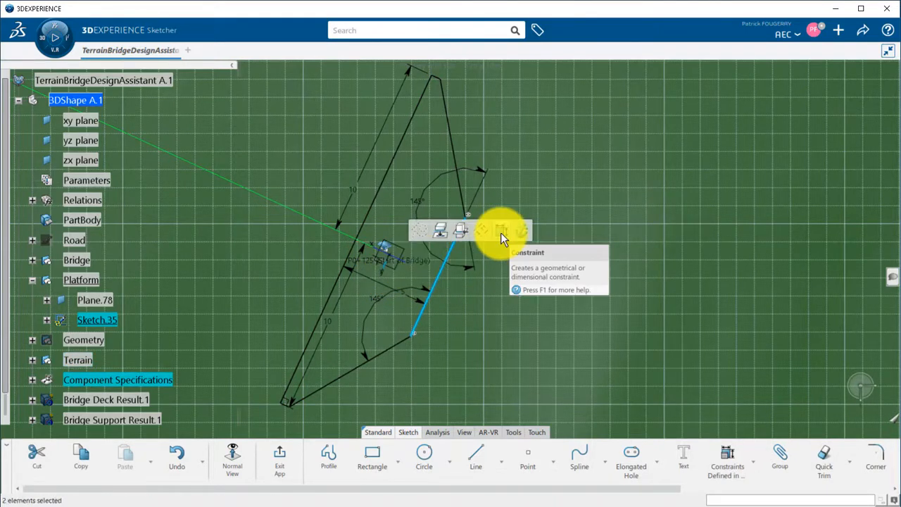
pyautogui.click(482, 229)
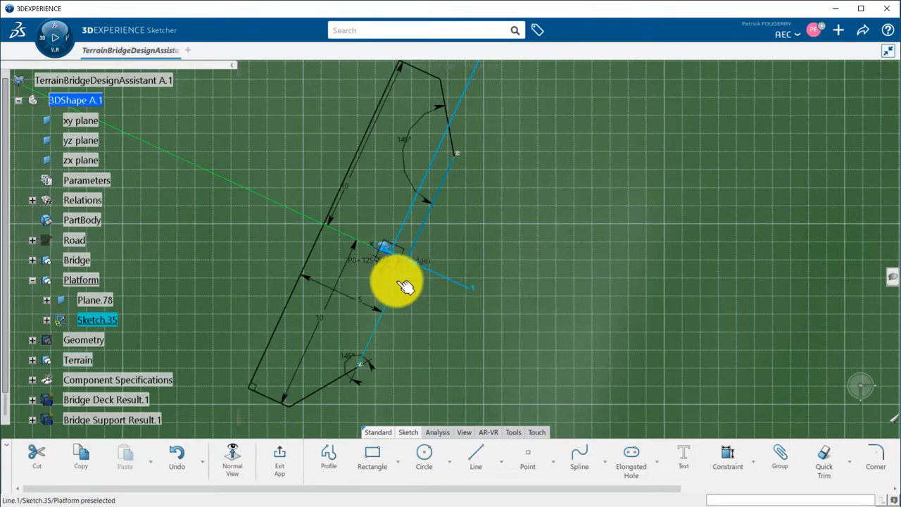
pyautogui.click(394, 281)
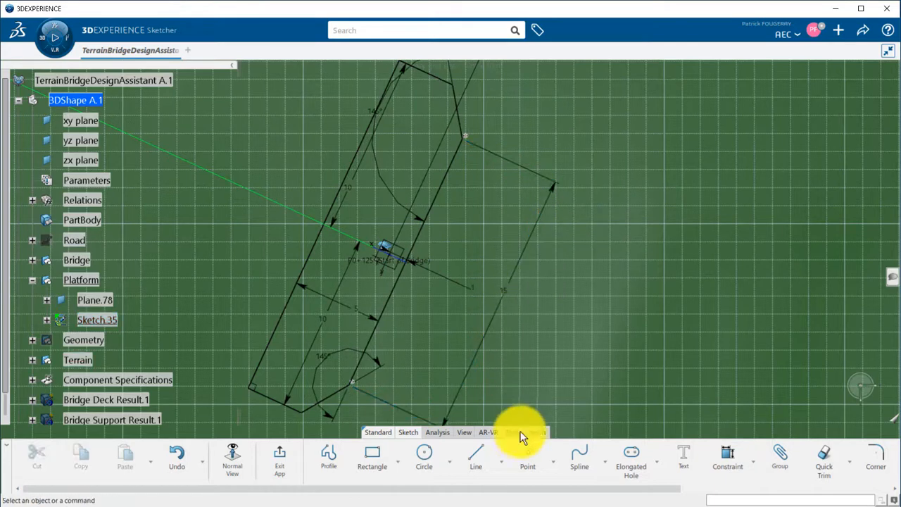
pyautogui.click(464, 431)
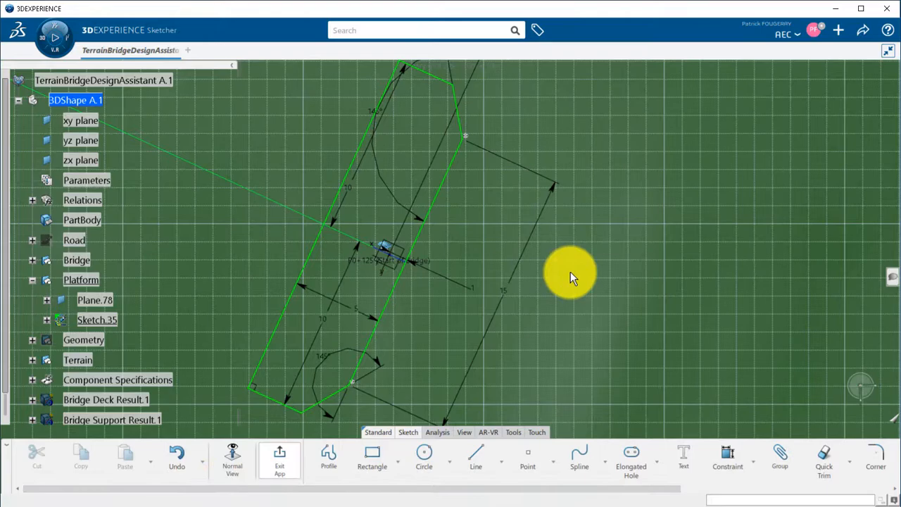
# Exit the outline sketch and start a Platform Cross Section feature
pyautogui.click(280, 458)
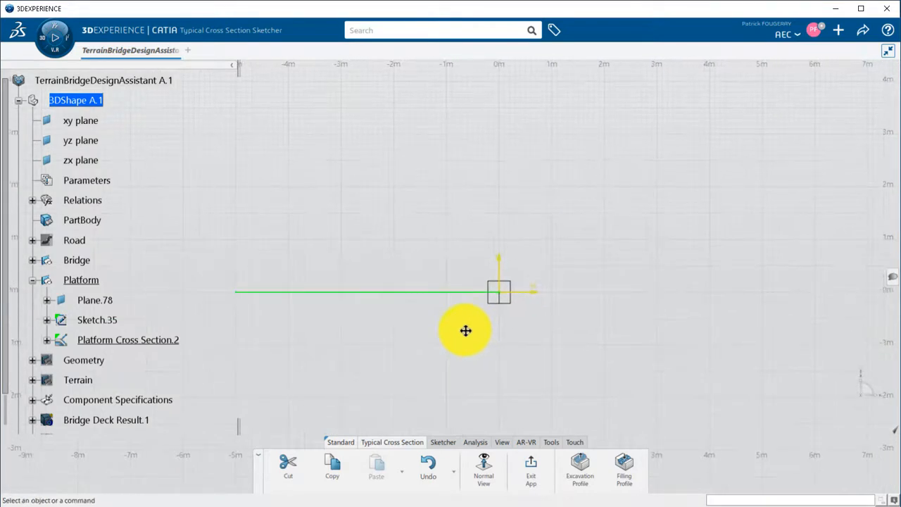
# Draw the excavation profile with 2.5 m benches, a 1 m berm and 1/3 slopes
pyautogui.click(580, 469)
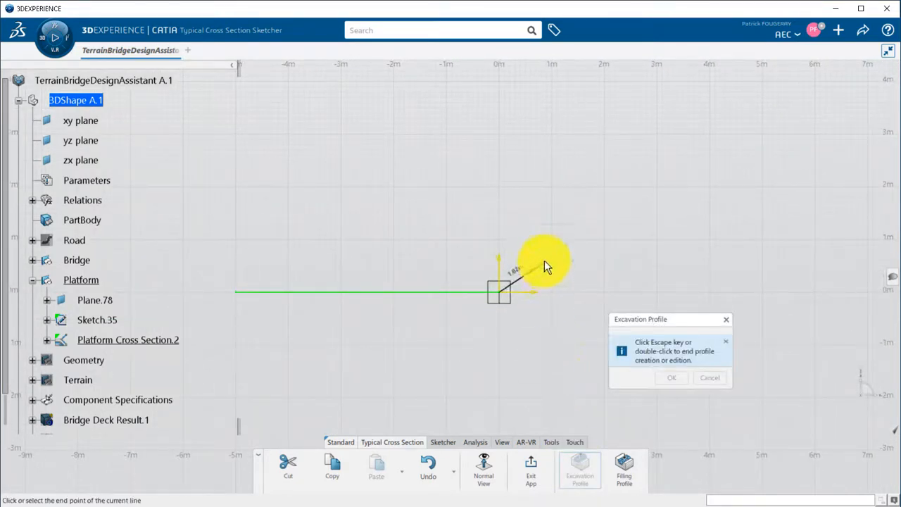
pyautogui.click(616, 136)
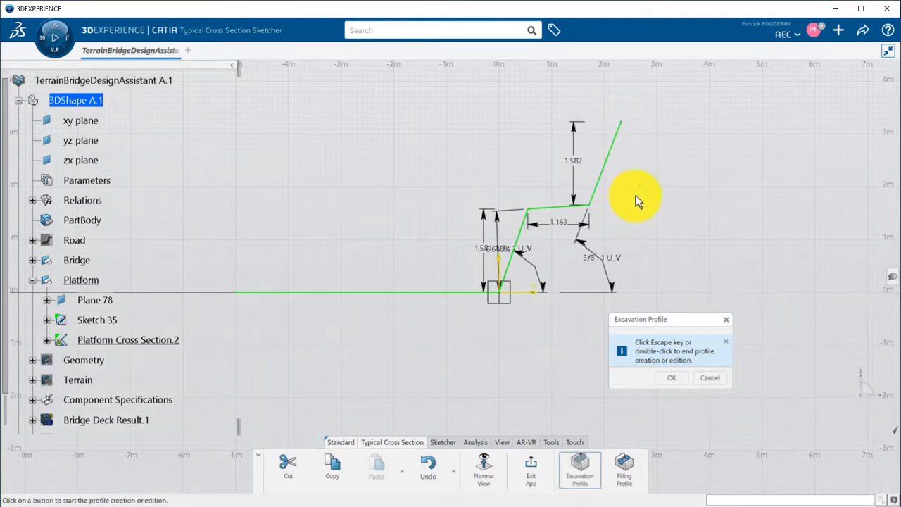
pyautogui.doubleClick(493, 248)
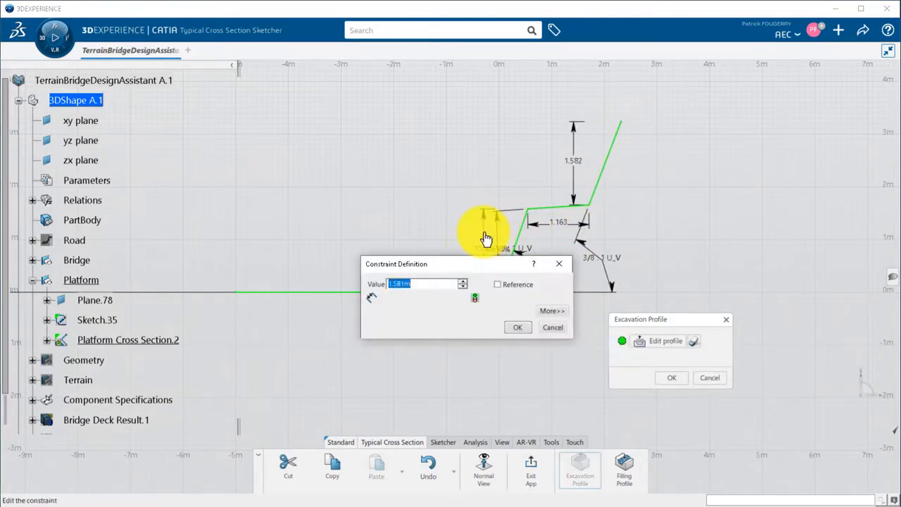
pyautogui.click(517, 327)
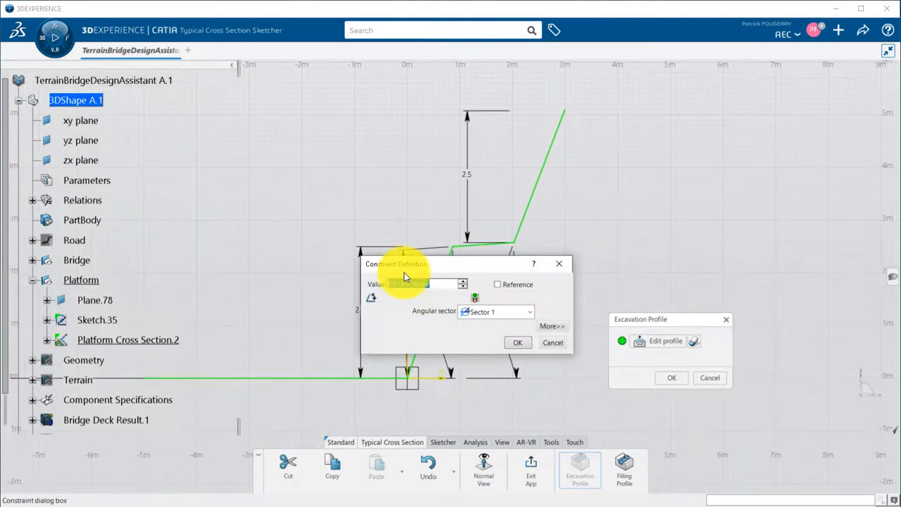
pyautogui.rightClick(416, 275)
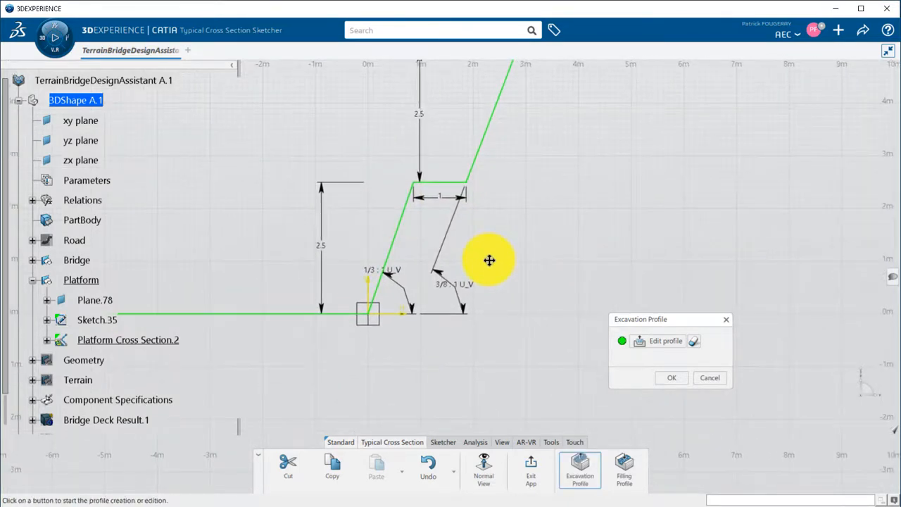
pyautogui.doubleClick(462, 283)
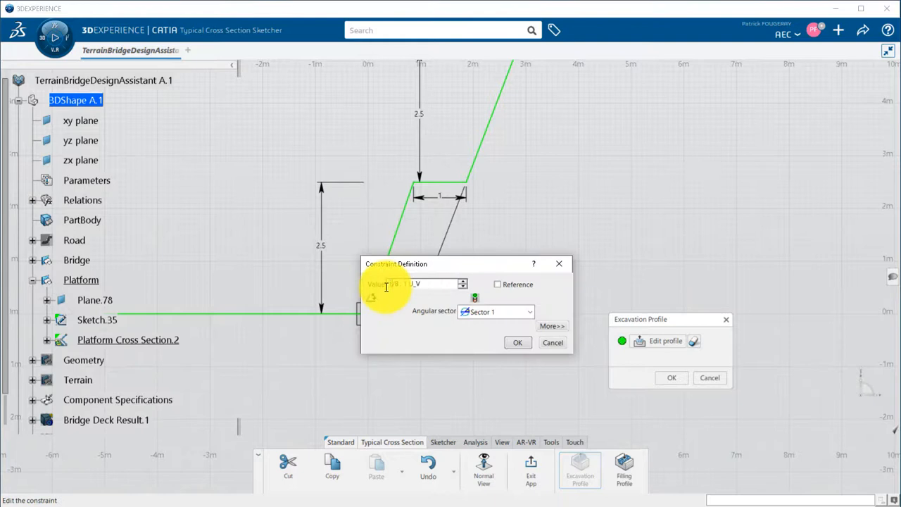
pyautogui.click(517, 342)
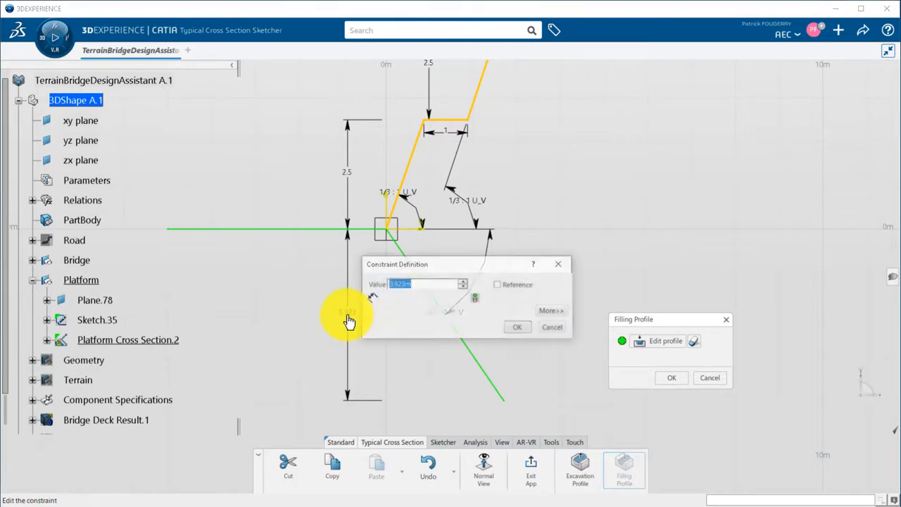
# Draw the filling profile to 5 m depth at 2/3 slope and finish it
pyautogui.click(517, 326)
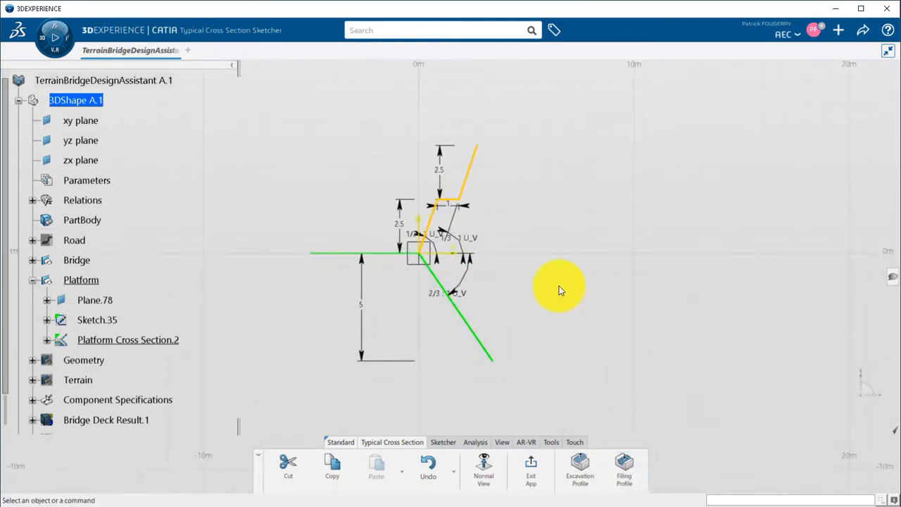
pyautogui.click(530, 468)
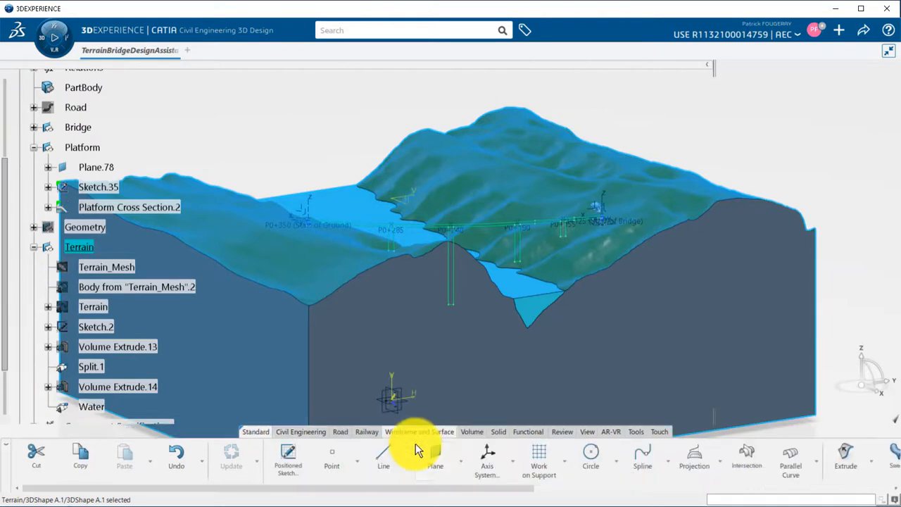
# Create Inverse.2, an inverted-orientation copy of the terrain surface, under Terrain
pyautogui.click(420, 431)
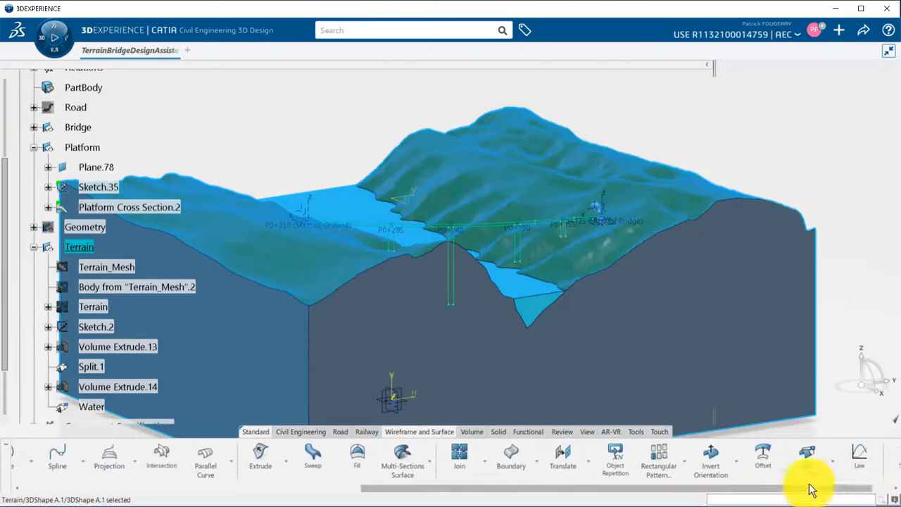
pyautogui.click(710, 457)
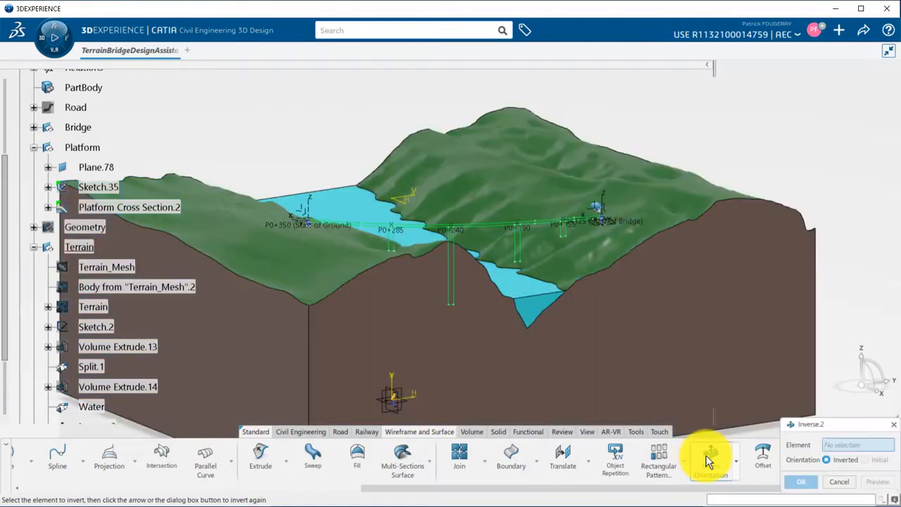
pyautogui.moveTo(104, 366)
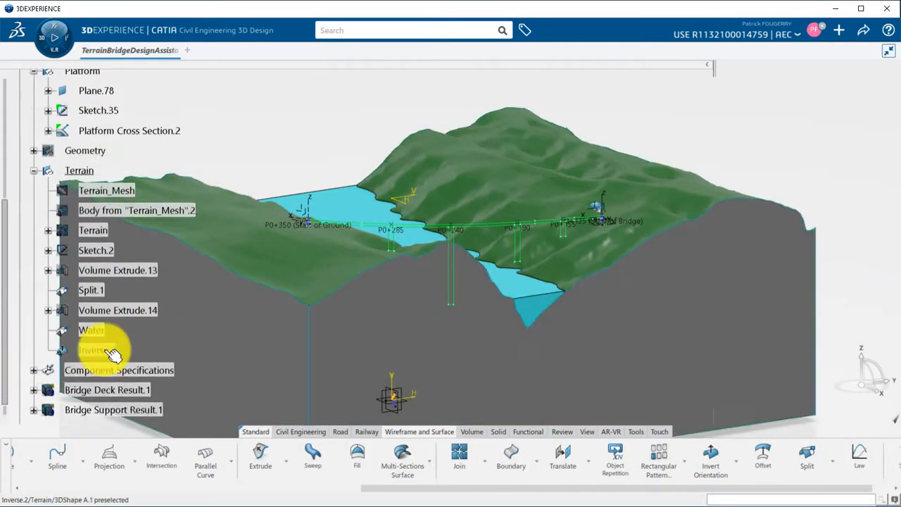
pyautogui.scroll(3)
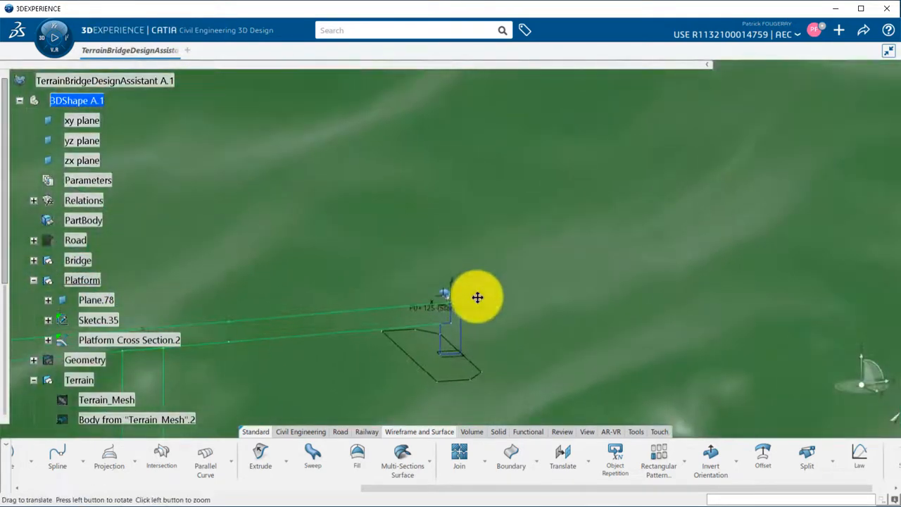
# Define a Platform Earthwork using Sketch.35 and Platform Cross Section.2 on terrain Inverse.2
pyautogui.click(301, 432)
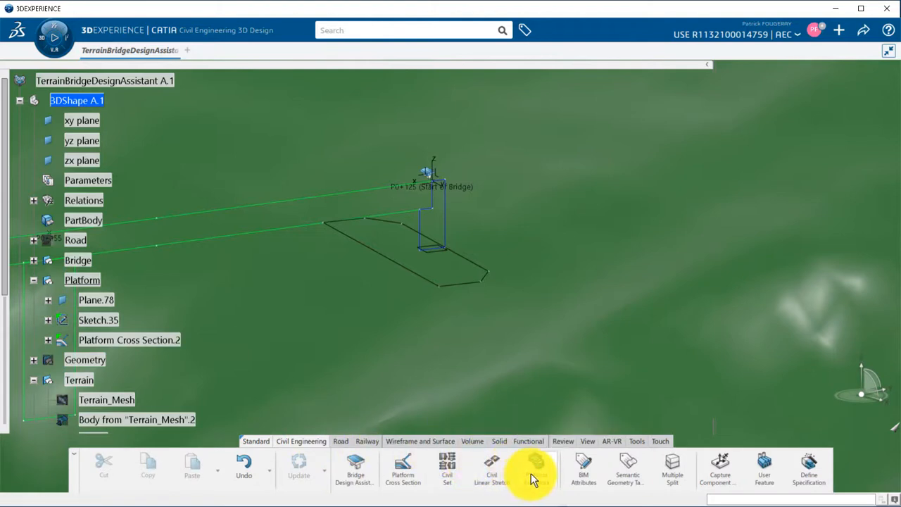
pyautogui.click(535, 470)
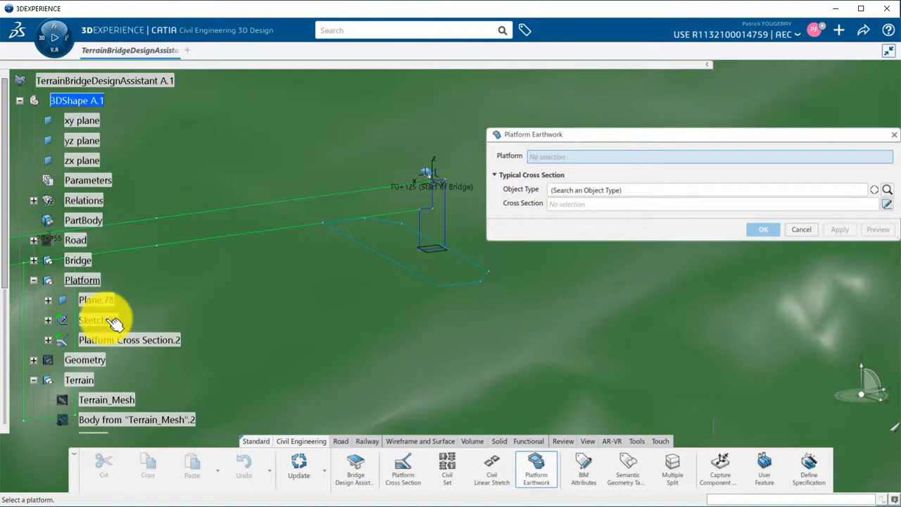
pyautogui.click(92, 320)
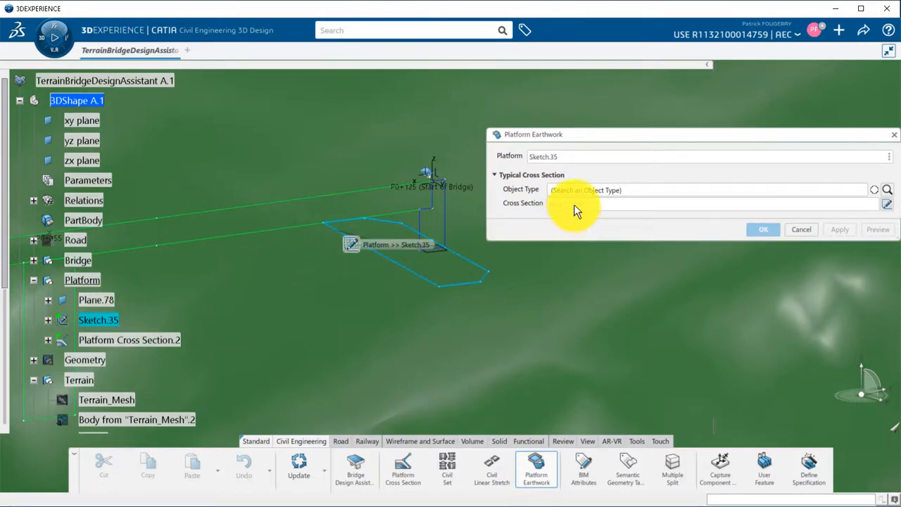
pyautogui.click(704, 203)
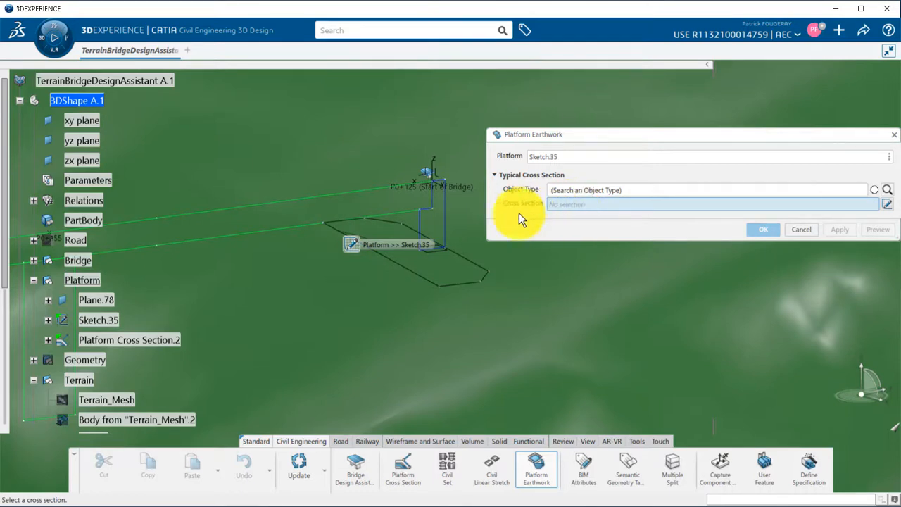
pyautogui.click(129, 340)
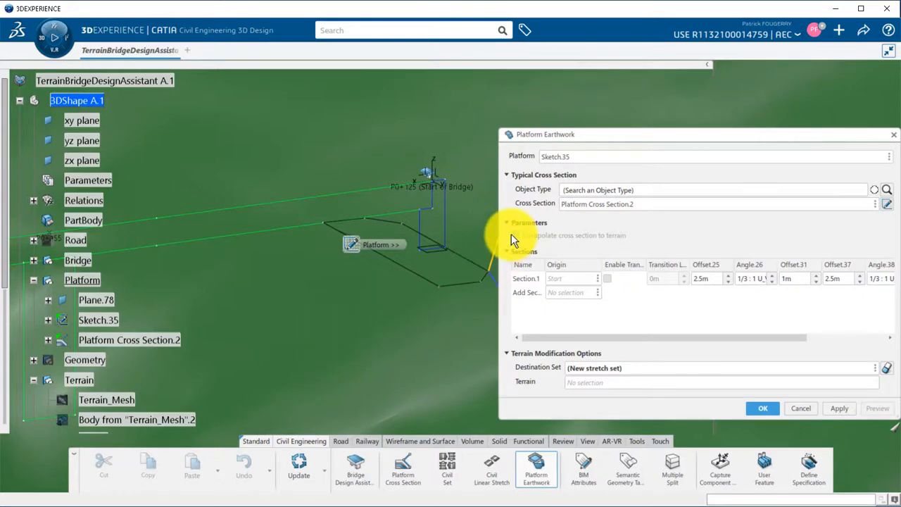
pyautogui.click(515, 235)
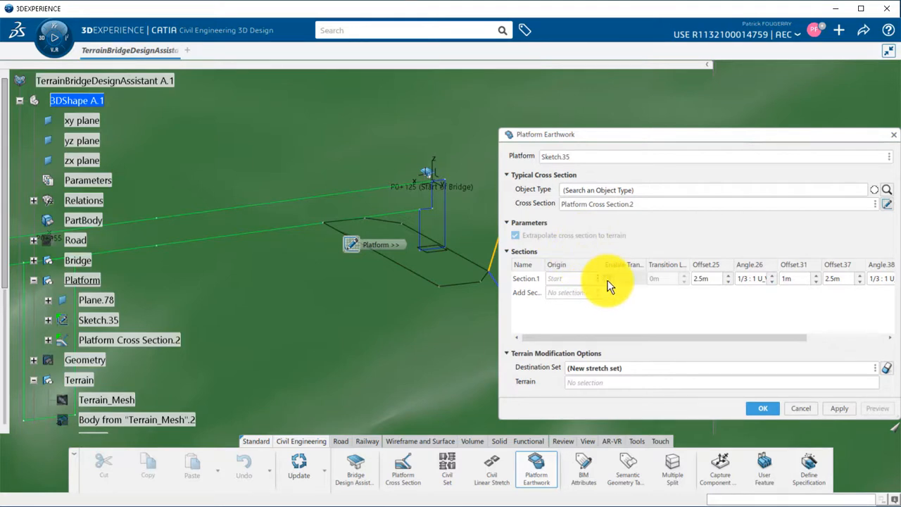
pyautogui.moveTo(618, 287)
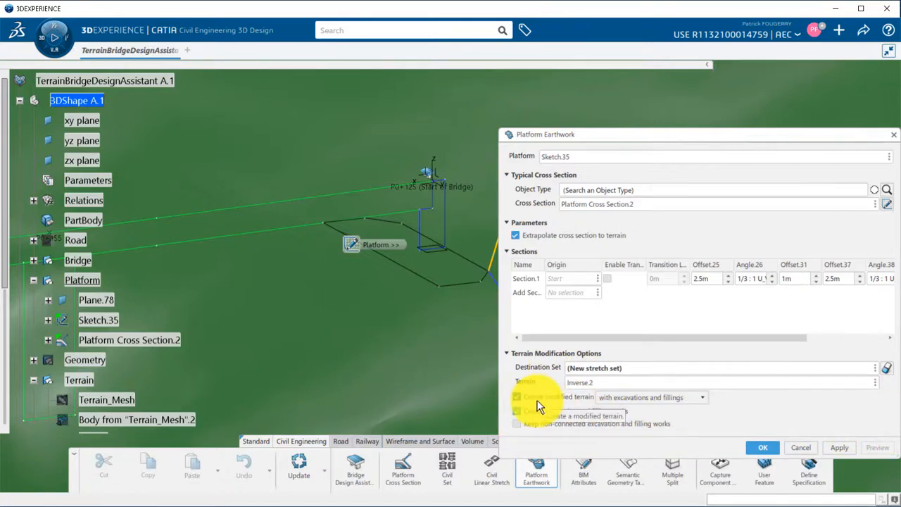
# Enable modified terrain with excavations and fillings plus cut/fill works, and build the earthwork
pyautogui.click(701, 397)
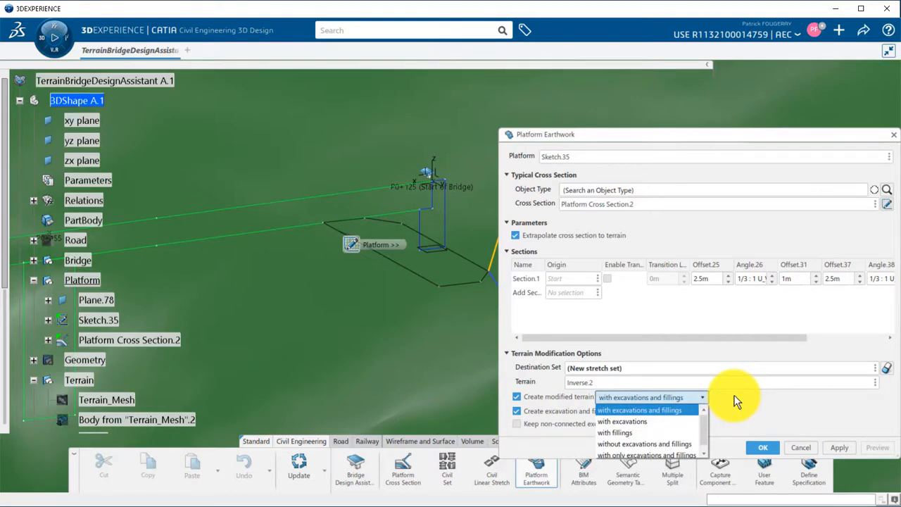
pyautogui.click(640, 409)
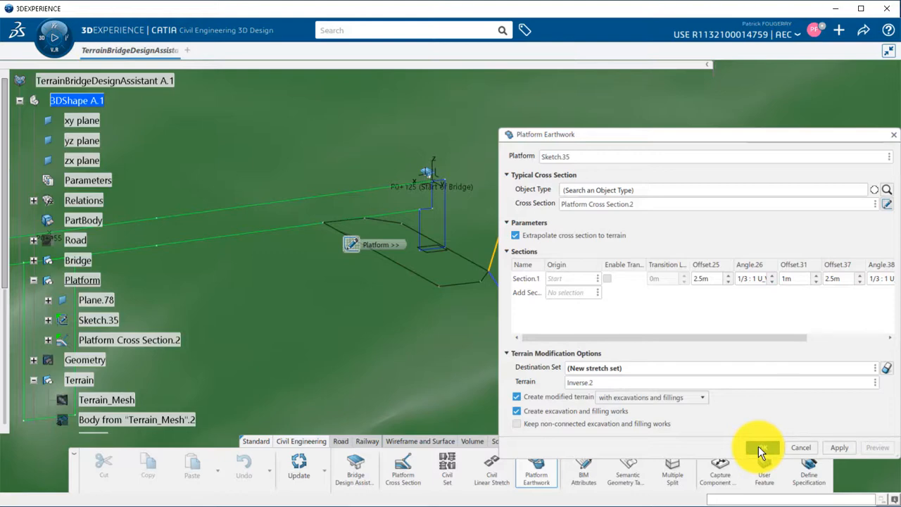
pyautogui.click(839, 447)
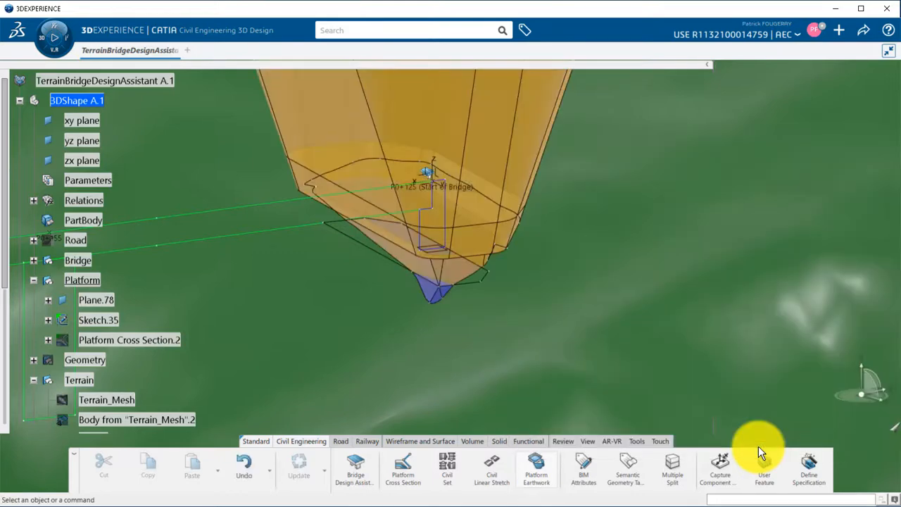
# Expand Civil Set.1, select Modified terrain.1 and bring up its BIM Attributes
pyautogui.moveTo(757, 447); pyautogui.dragTo(563, 316)
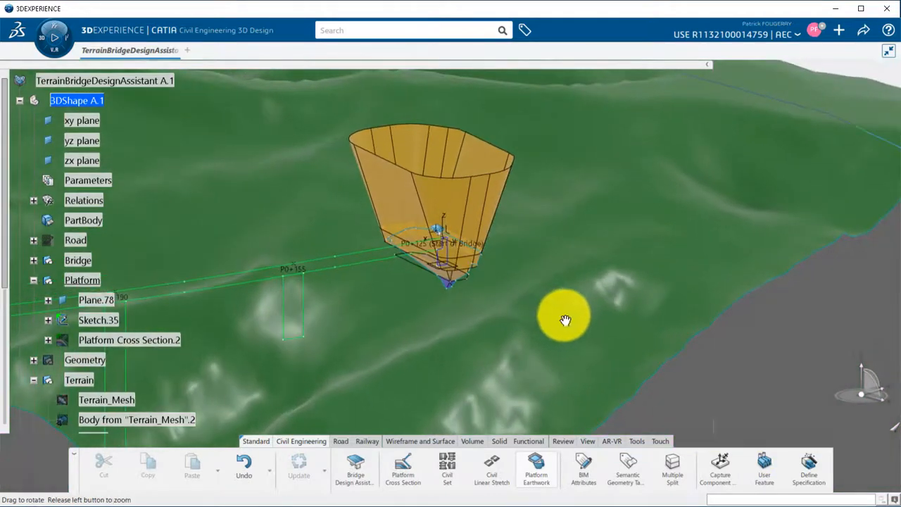
pyautogui.click(33, 279)
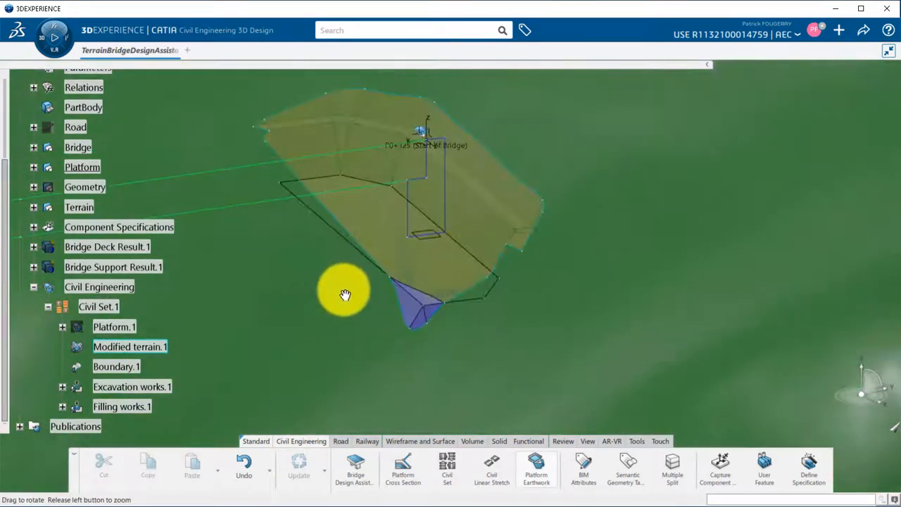
pyautogui.rightClick(132, 387)
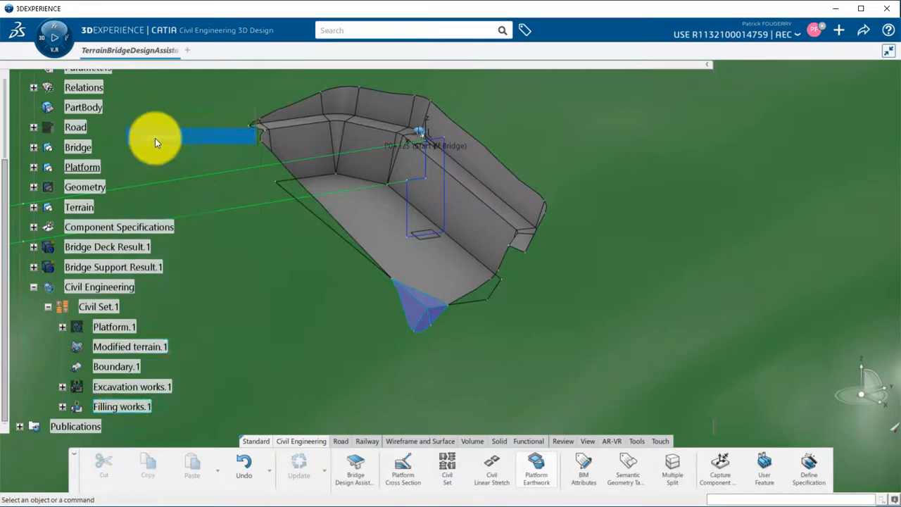
pyautogui.click(130, 347)
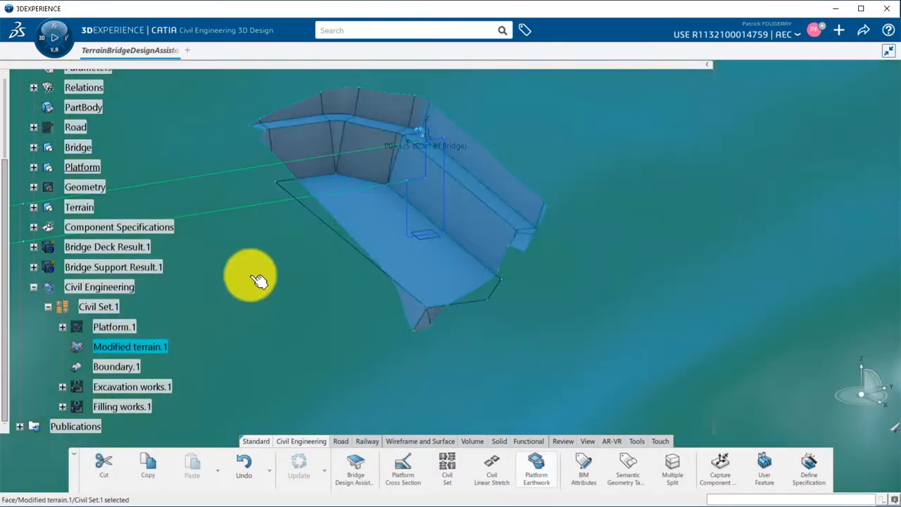
pyautogui.moveTo(261, 280); pyautogui.dragTo(344, 294)
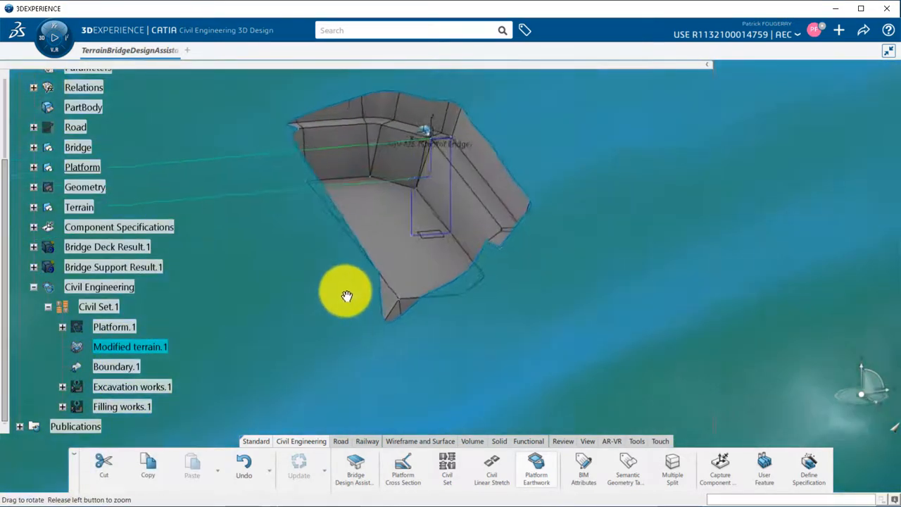
pyautogui.click(583, 468)
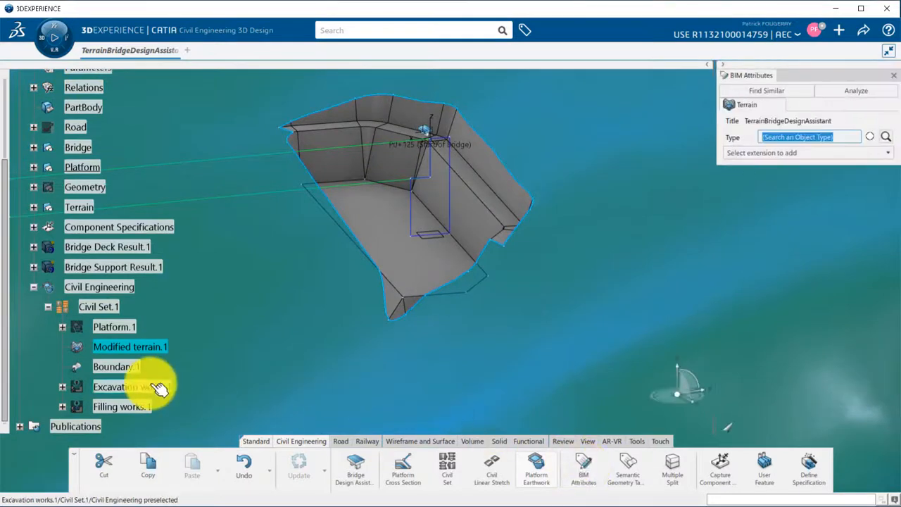
# Read the base quantities of Excavation works.1 (278.064 m³) and Filling works.1 (1.218 m³) in BIM Attributes
pyautogui.click(126, 386)
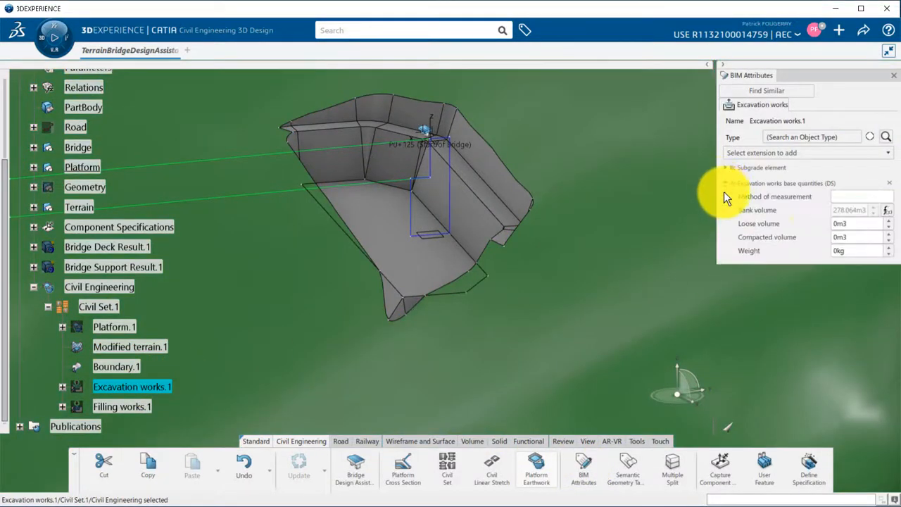
pyautogui.click(122, 406)
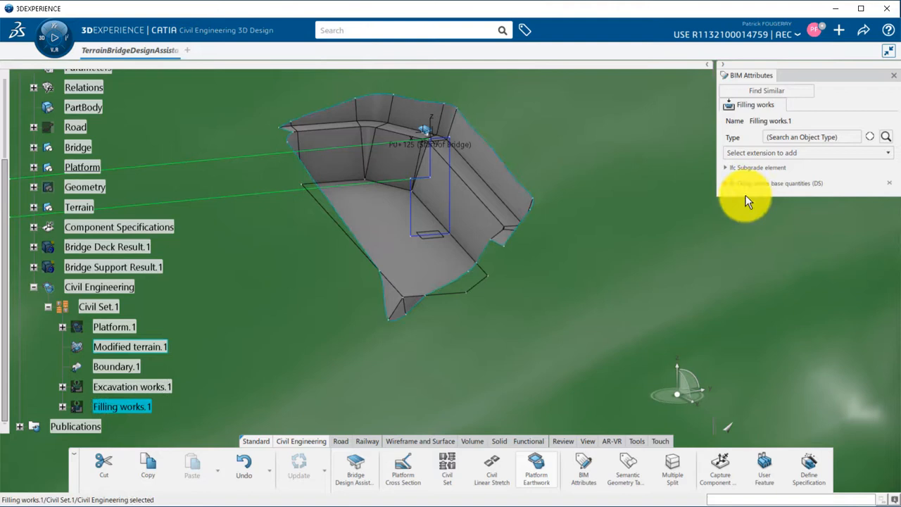
pyautogui.click(725, 183)
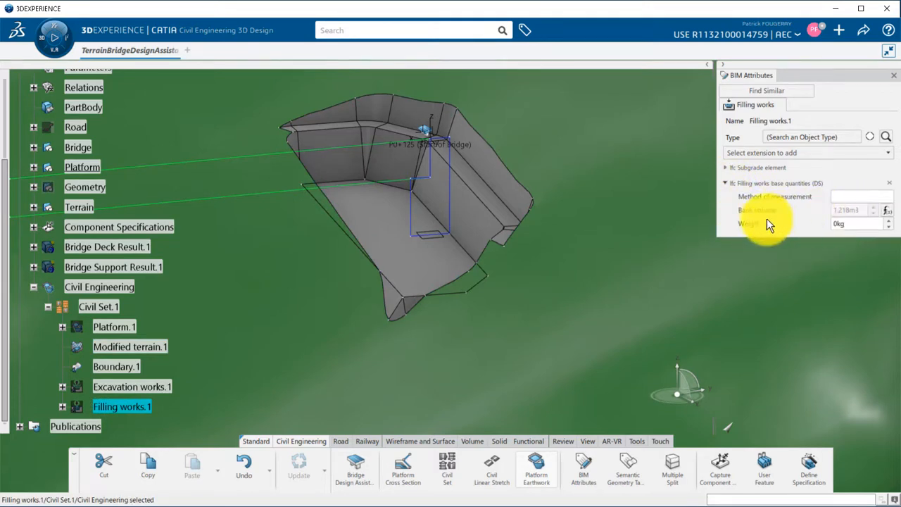
pyautogui.scroll(3)
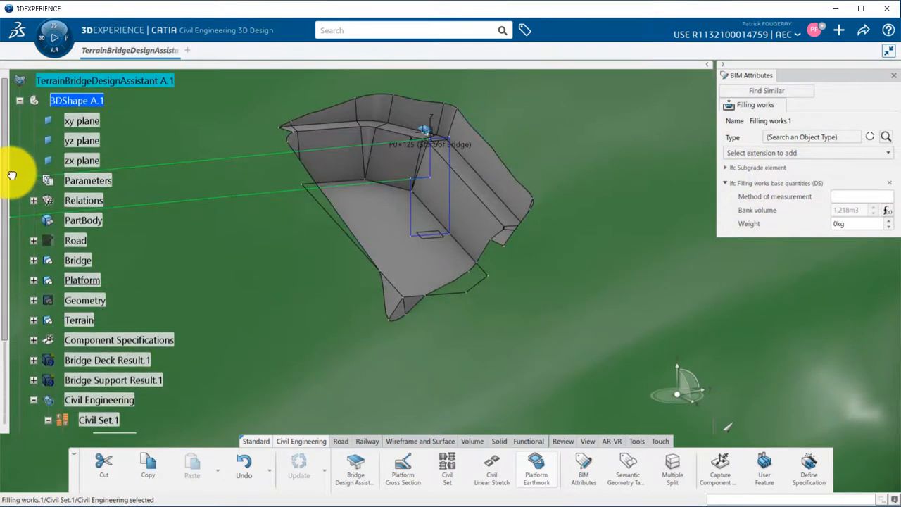
# Expand Platform and reopen Sketch.35 for editing
pyautogui.click(33, 280)
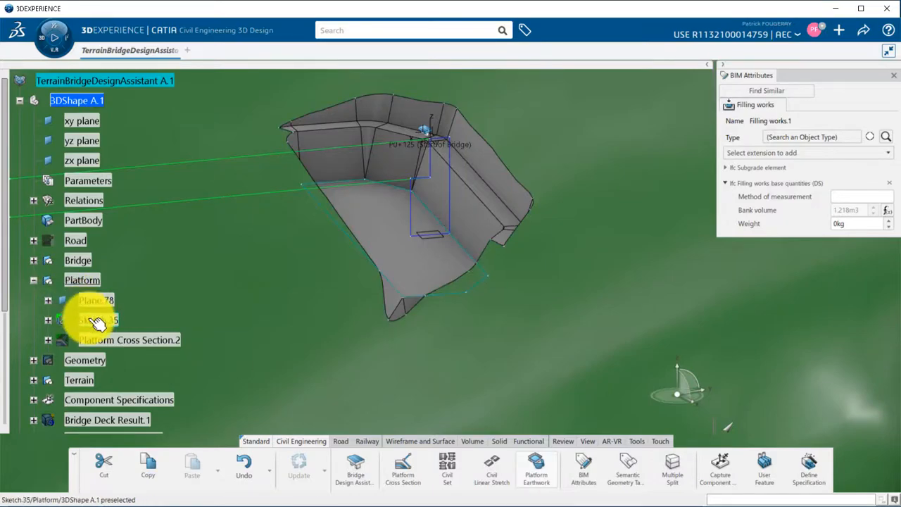
pyautogui.doubleClick(95, 321)
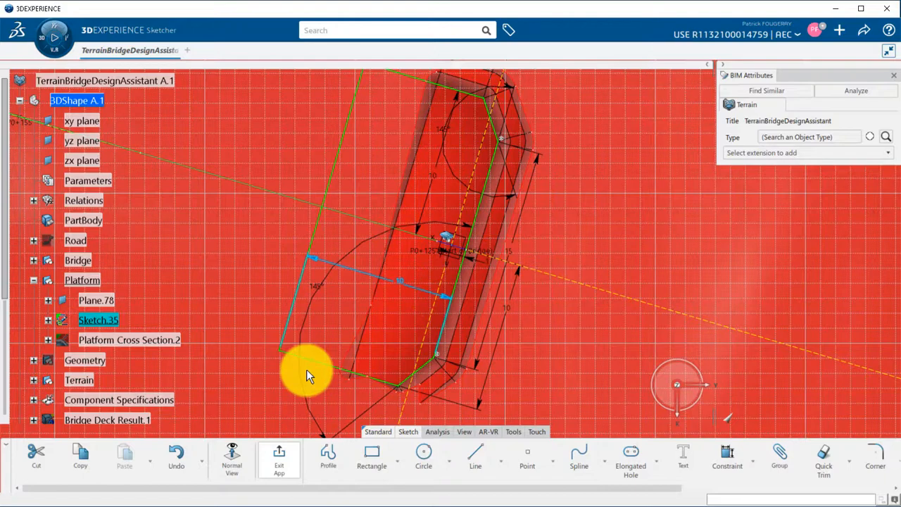
# Exit the reworked Sketch.35 and review Filling works.1, now 124.843 m³ bank volume
pyautogui.click(279, 457)
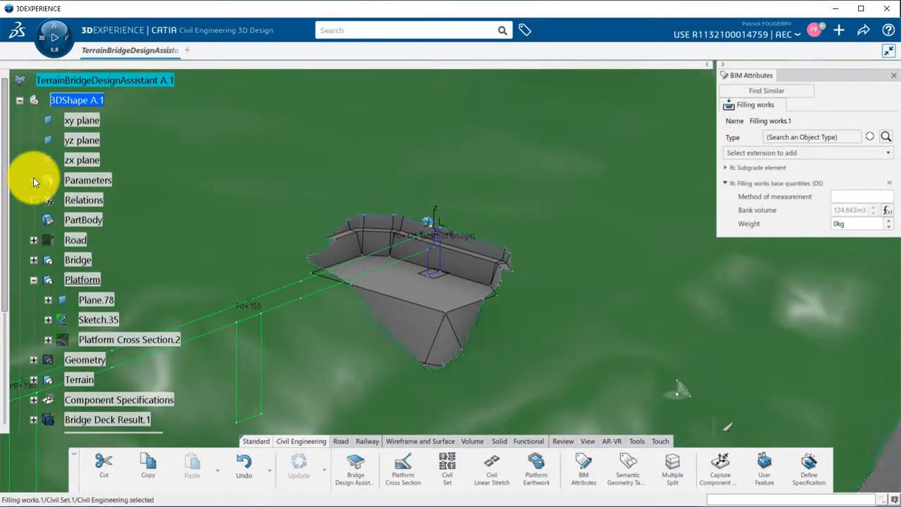
pyautogui.click(33, 240)
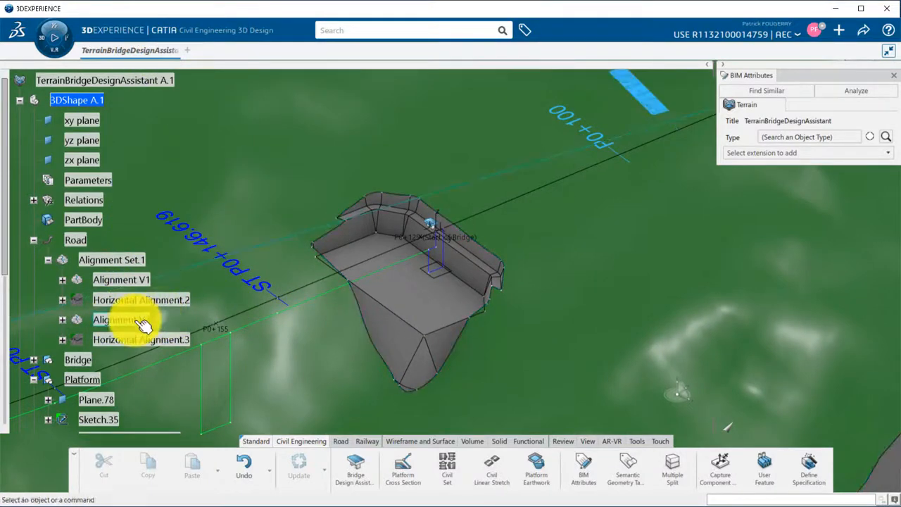
# Replace 3D Alignment V1 with 3D Alignment V2 via the Replace command so the earthworks follow V2
pyautogui.click(61, 280)
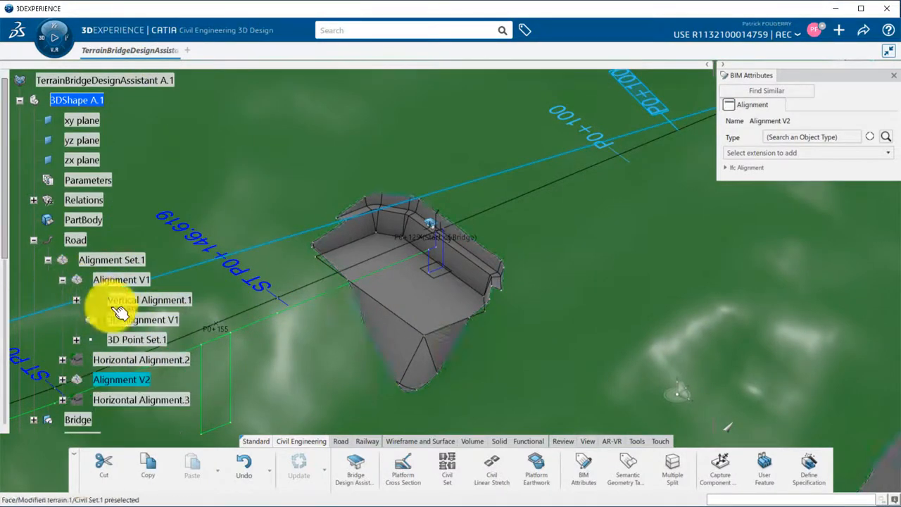
pyautogui.rightClick(127, 319)
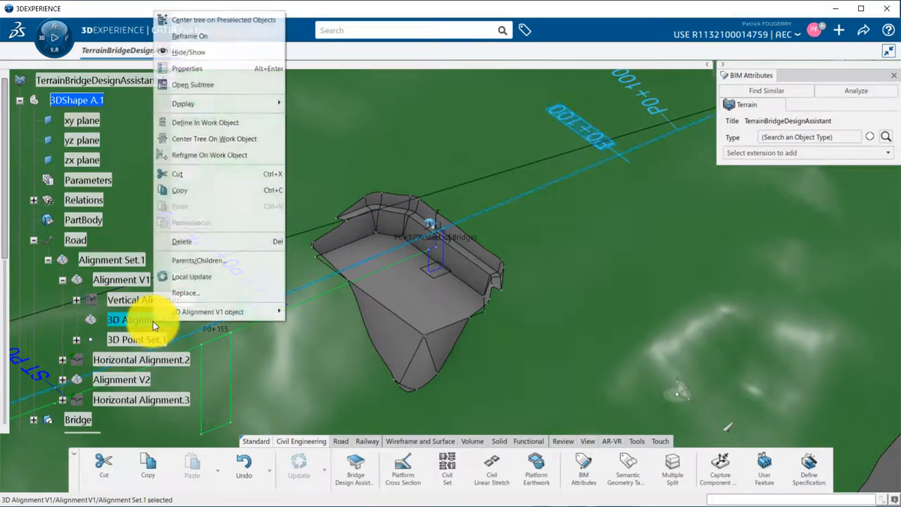
pyautogui.click(185, 292)
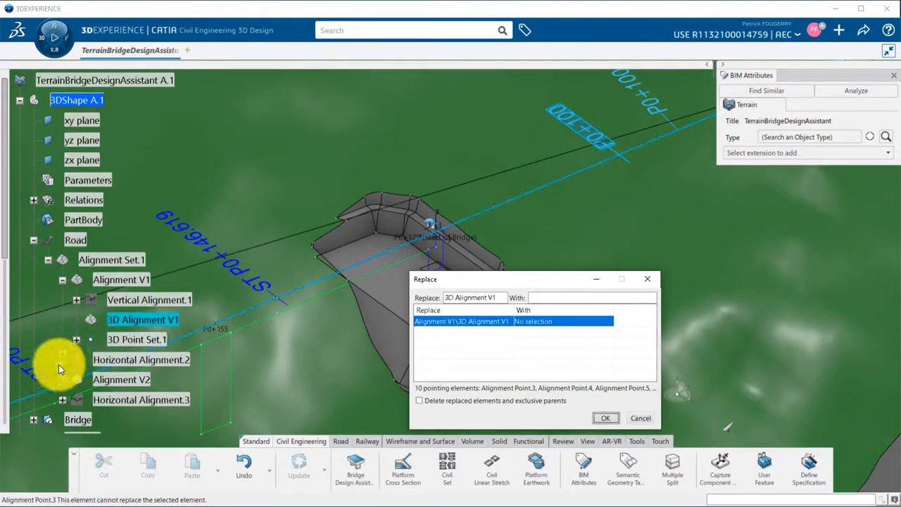
pyautogui.click(143, 386)
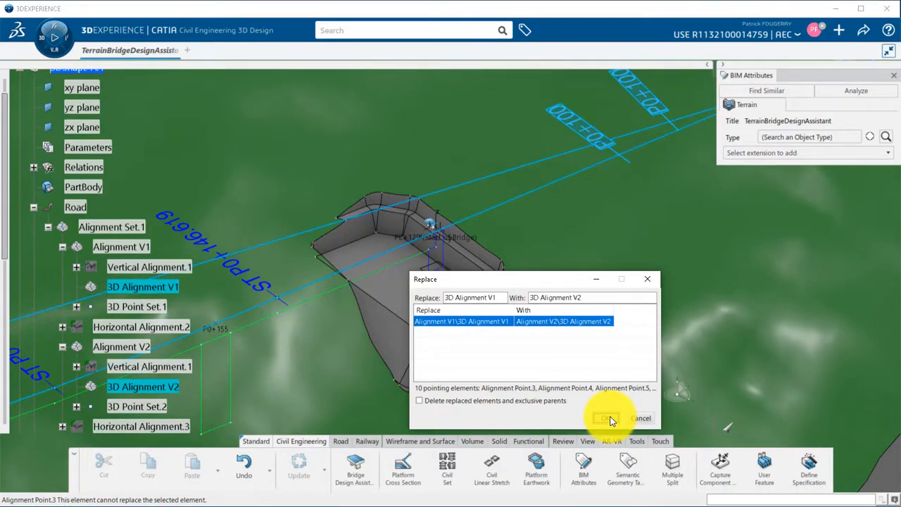
pyautogui.click(607, 417)
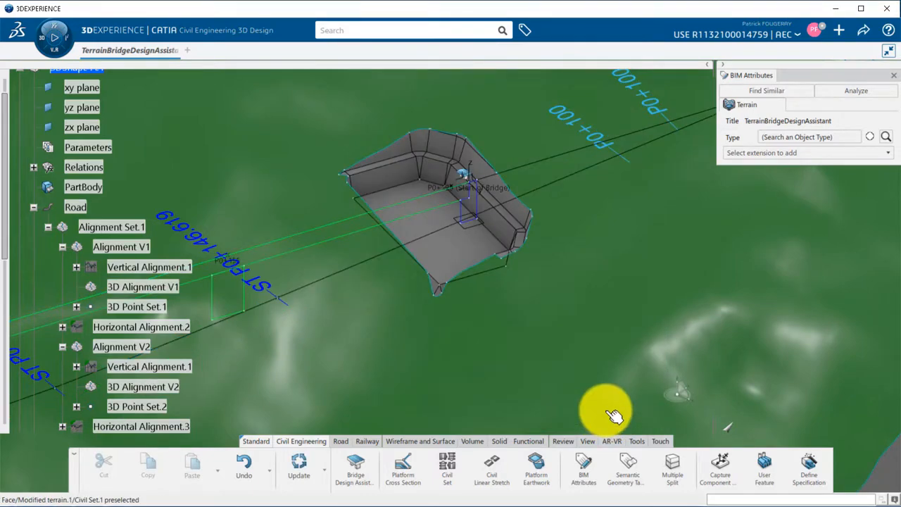
# Orbit around the platform relocated along V2 to inspect its walls and top
pyautogui.moveTo(605, 412); pyautogui.dragTo(479, 355)
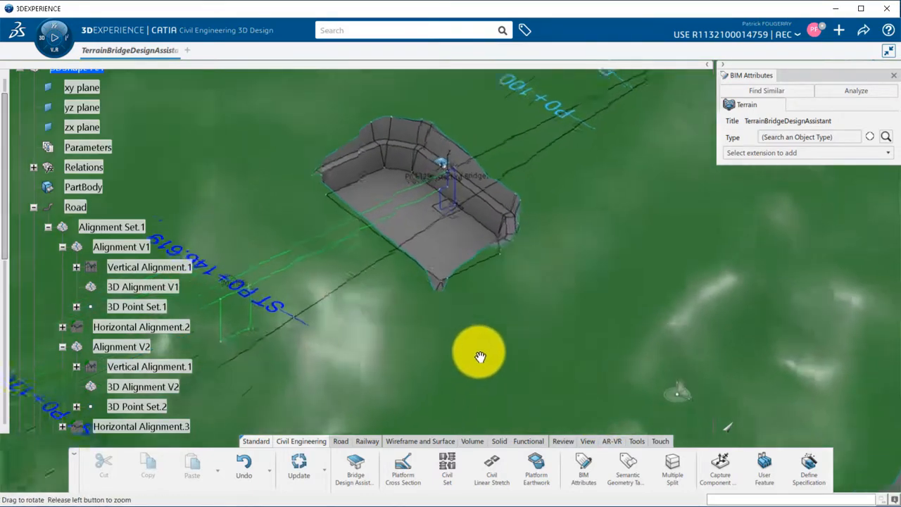
pyautogui.moveTo(479, 356); pyautogui.dragTo(384, 342)
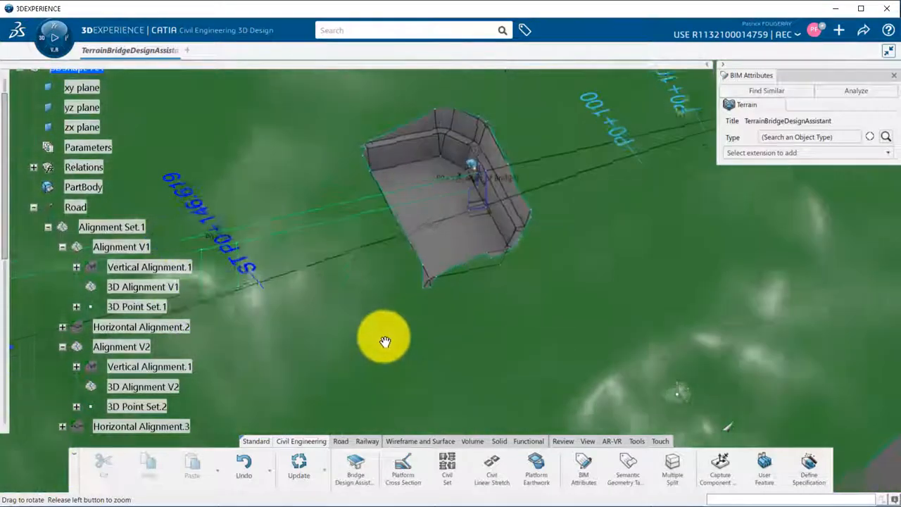
pyautogui.moveTo(386, 342); pyautogui.dragTo(345, 343)
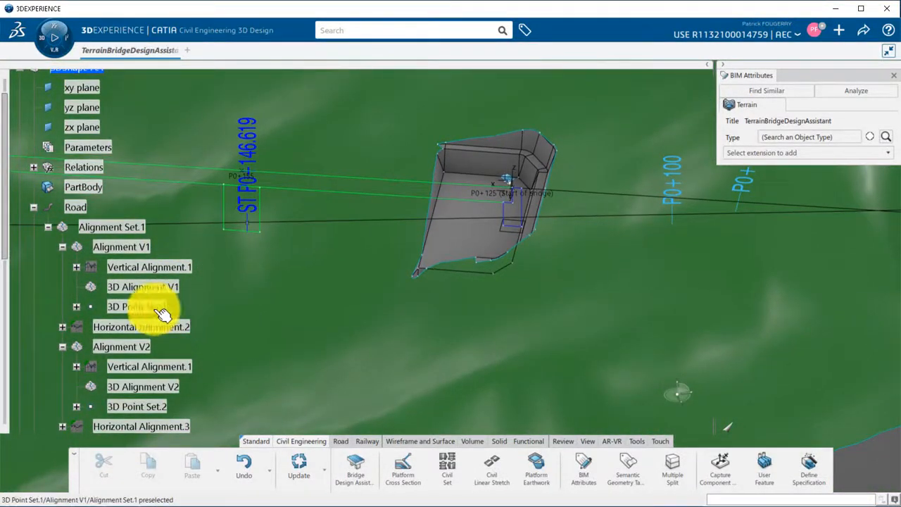
pyautogui.scroll(-3)
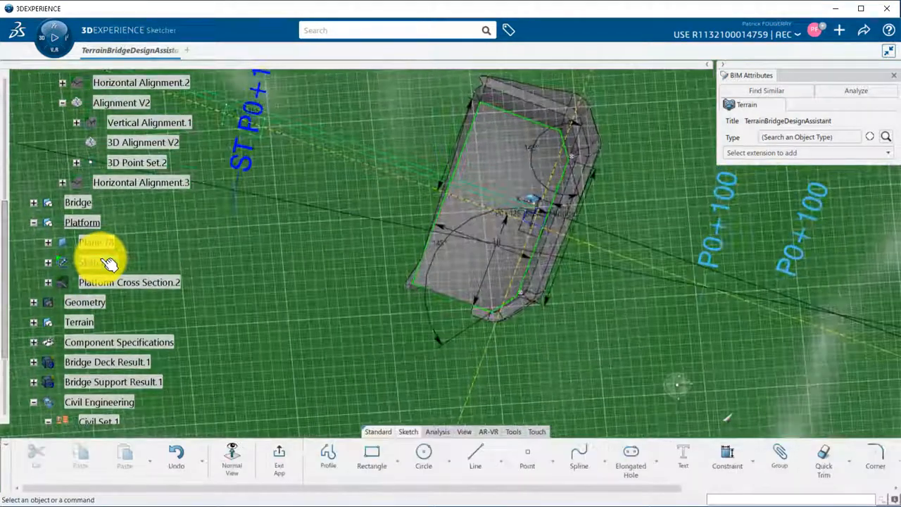
# Exit Sketch.35 and view the excavated platform beside the bridge deck on the terrain
pyautogui.click(99, 262)
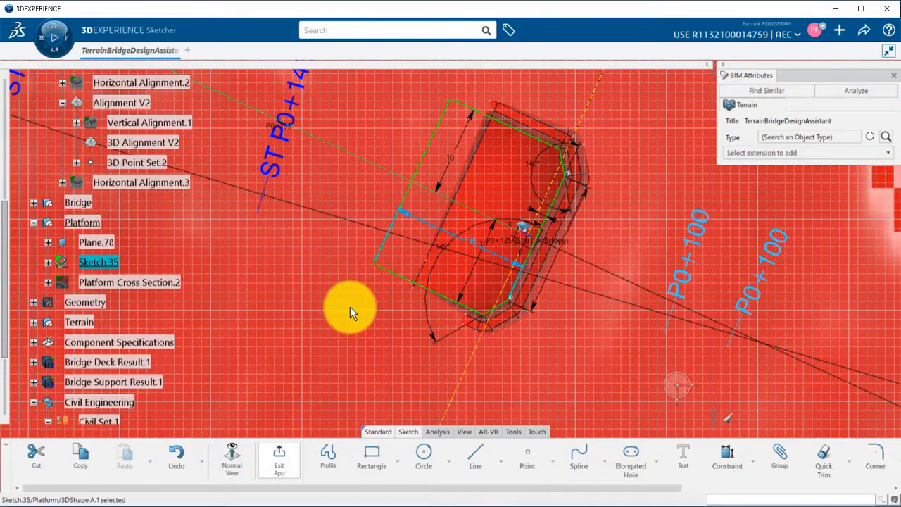
pyautogui.click(278, 458)
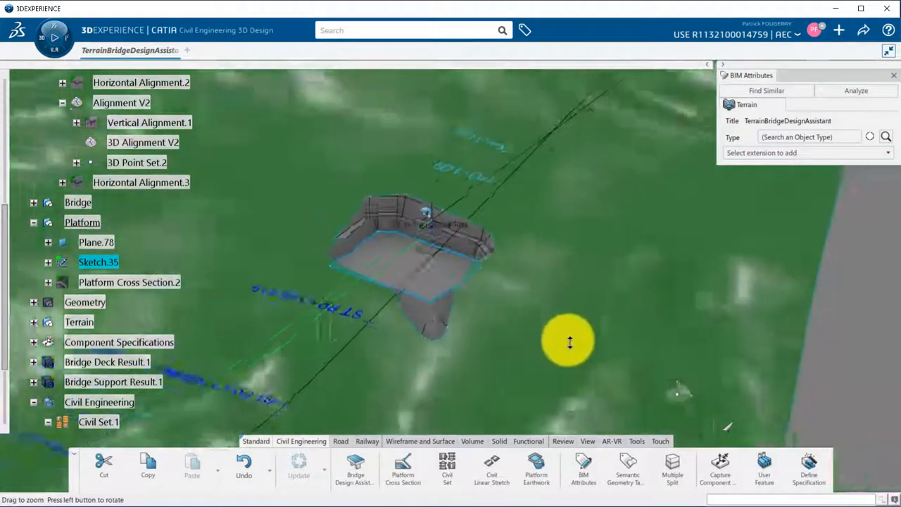
pyautogui.moveTo(570, 341); pyautogui.dragTo(106, 363)
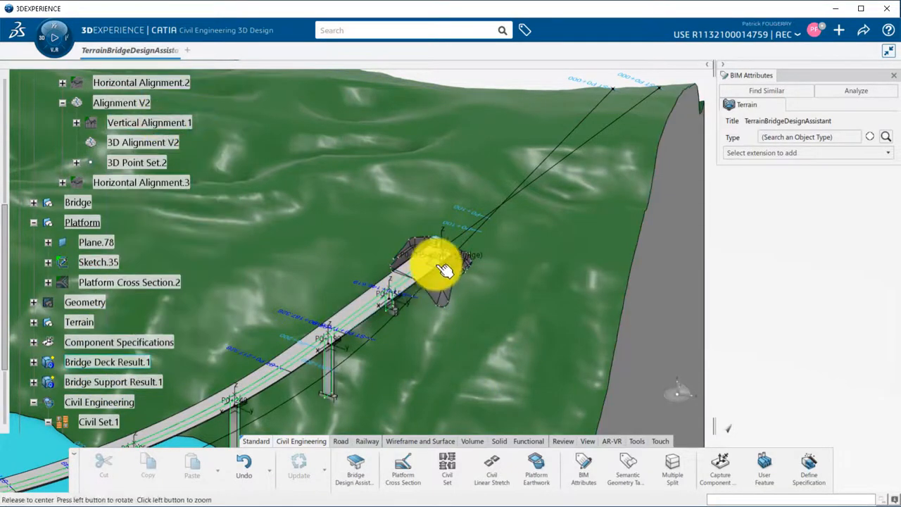
pyautogui.moveTo(443, 271); pyautogui.dragTo(338, 254)
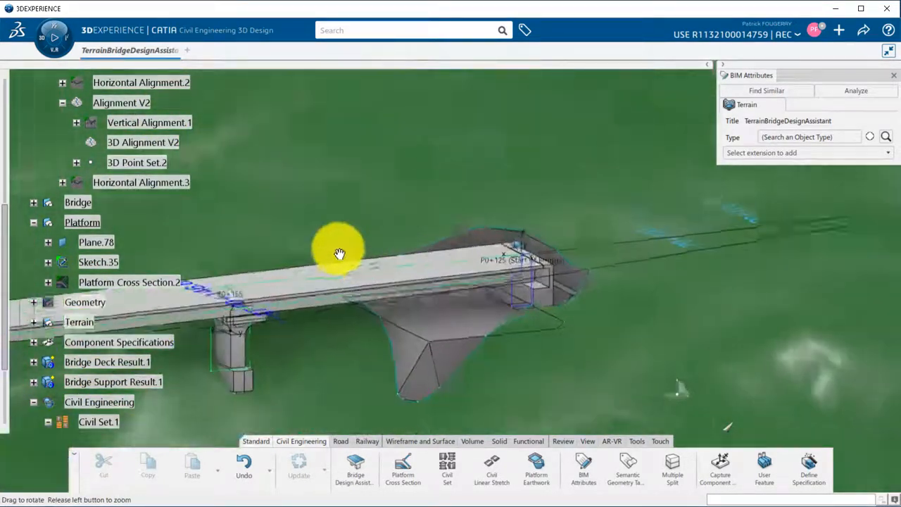